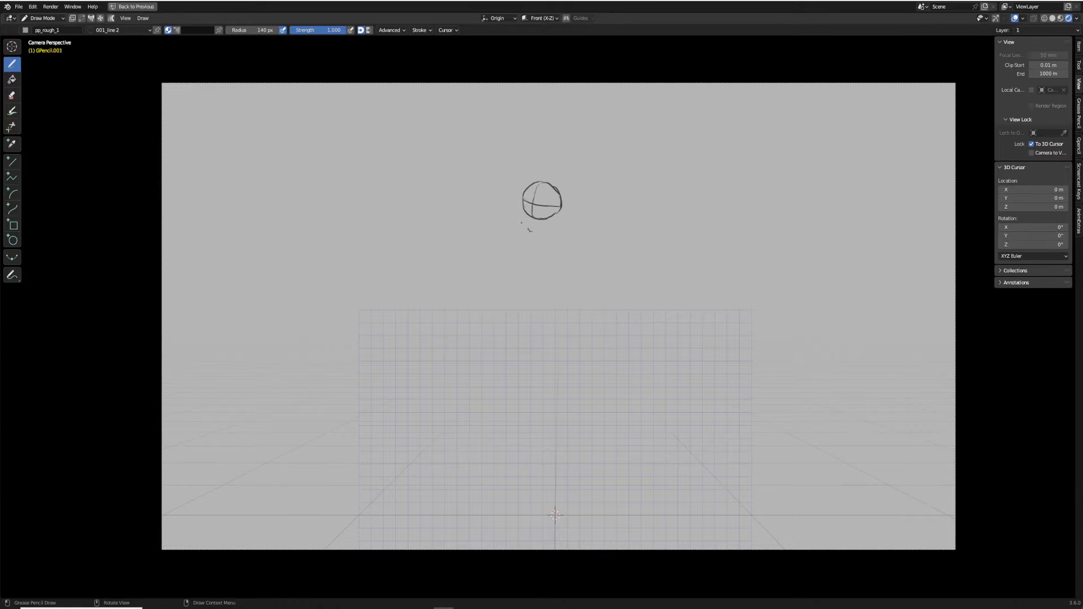
Step: Sketch the girl's face, hair, pointed hood, cape with long robe, and legs with feet
left_click_drag(525, 221, 546, 235)
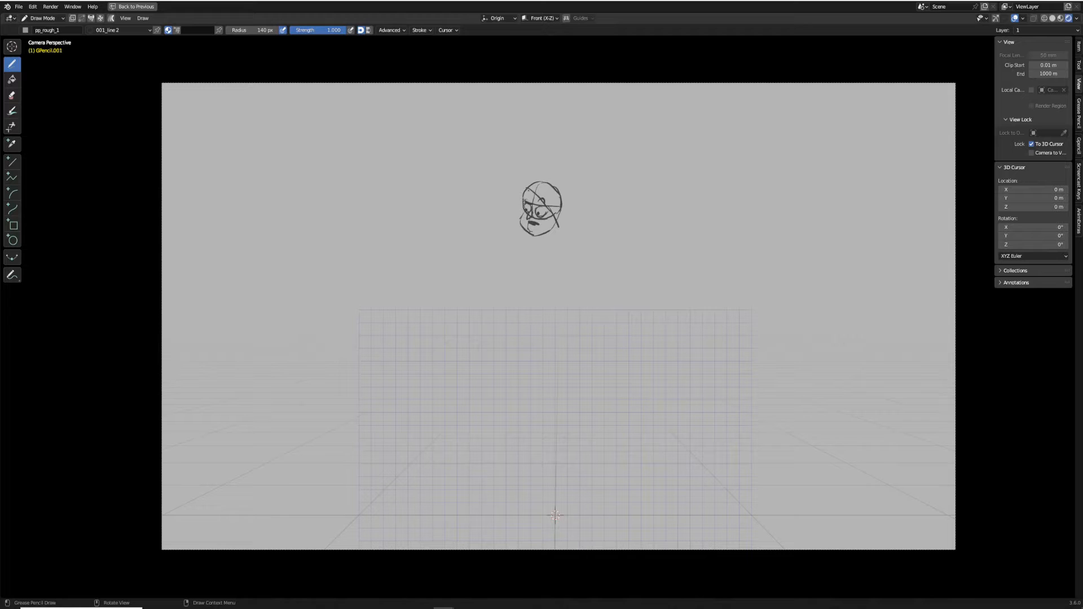
left_click_drag(524, 196, 553, 238)
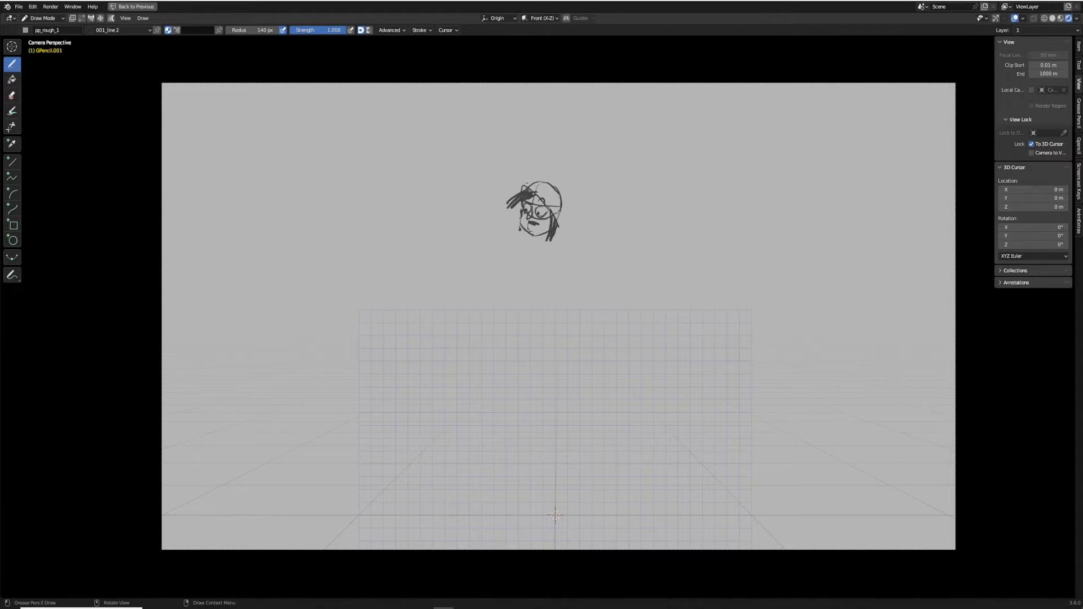
left_click_drag(546, 176, 563, 244)
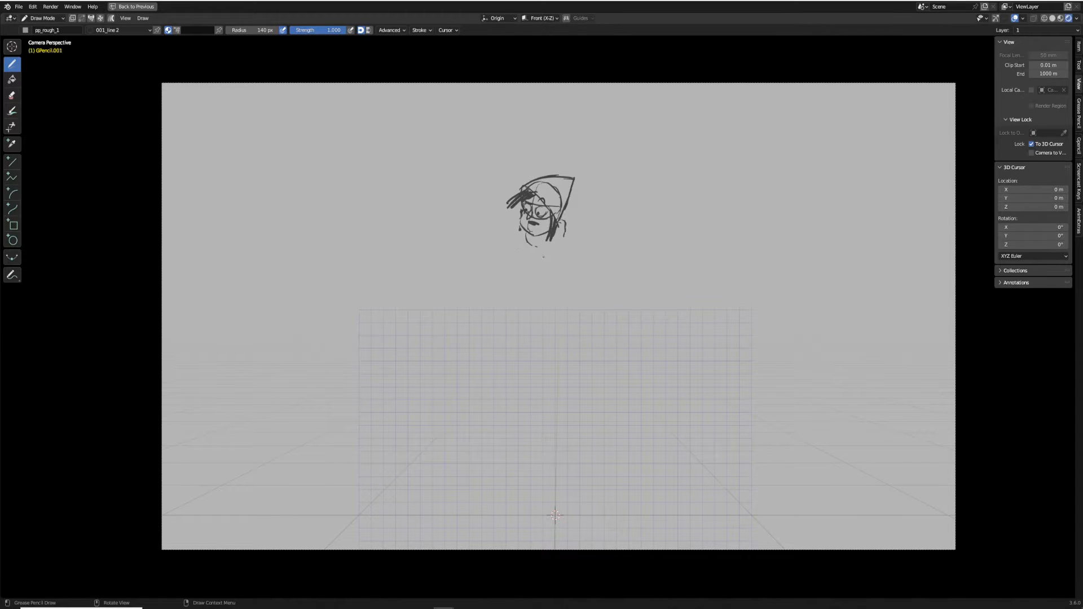
left_click_drag(524, 248, 539, 345)
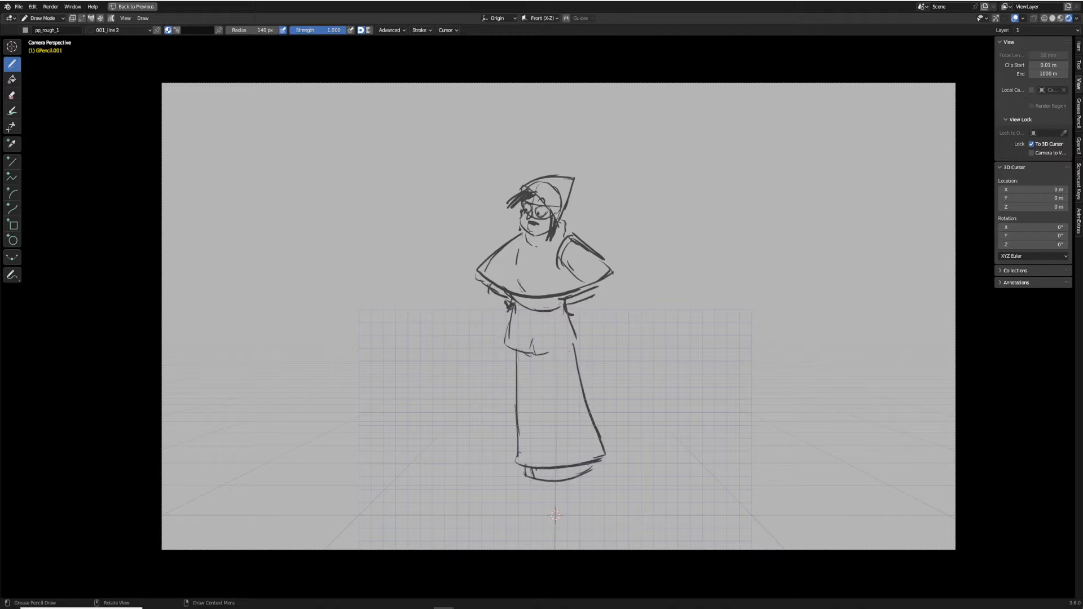
left_click_drag(531, 476, 608, 504)
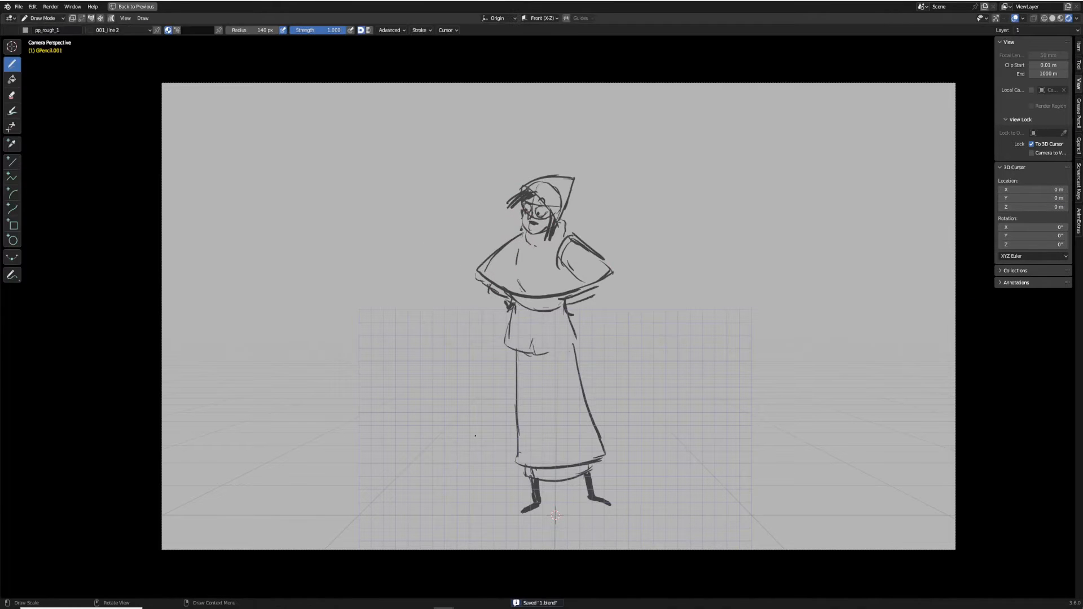
Step: Sketch the Sh1 panel's frame, horizon, small girl on the left and ruins on the right
left_click_drag(413, 452, 425, 508)
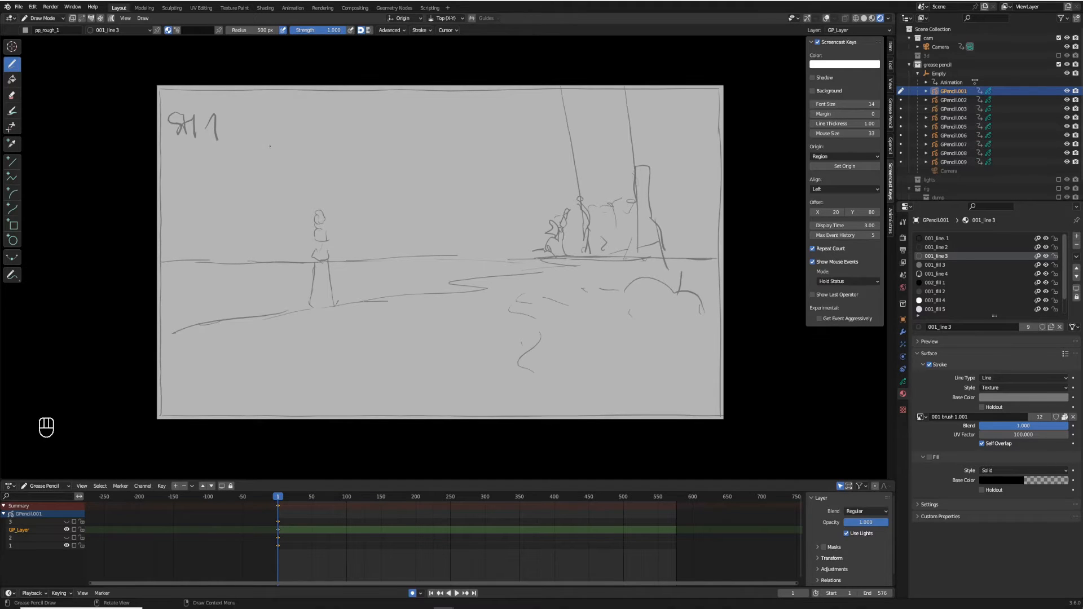
Step: Draw the layout note of the girl and ruins and write the note about keeping the camera
left_click_drag(498, 94, 560, 242)
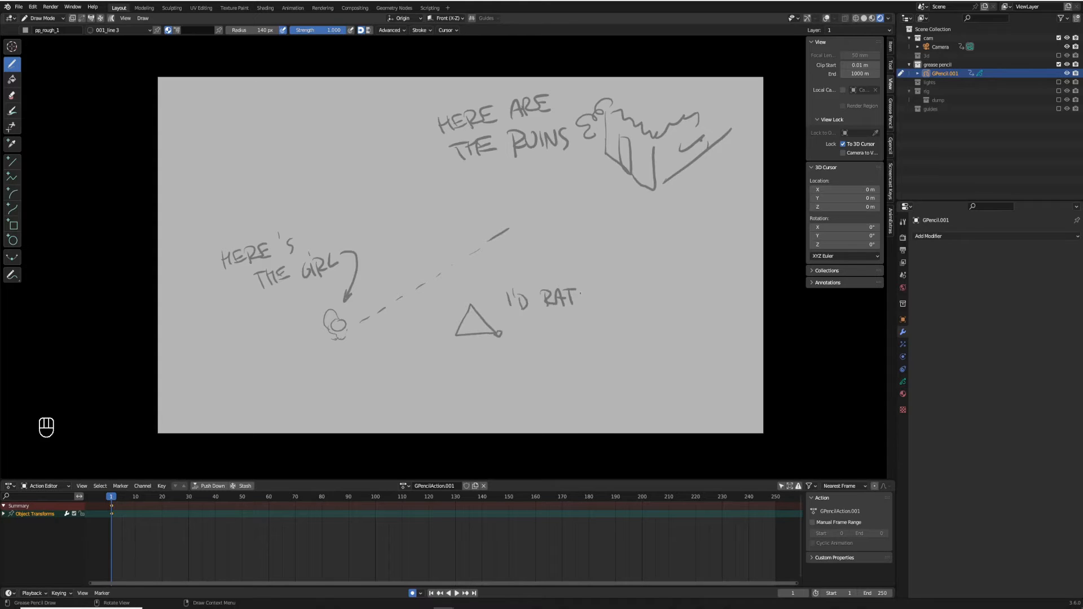
left_click_drag(608, 293, 670, 335)
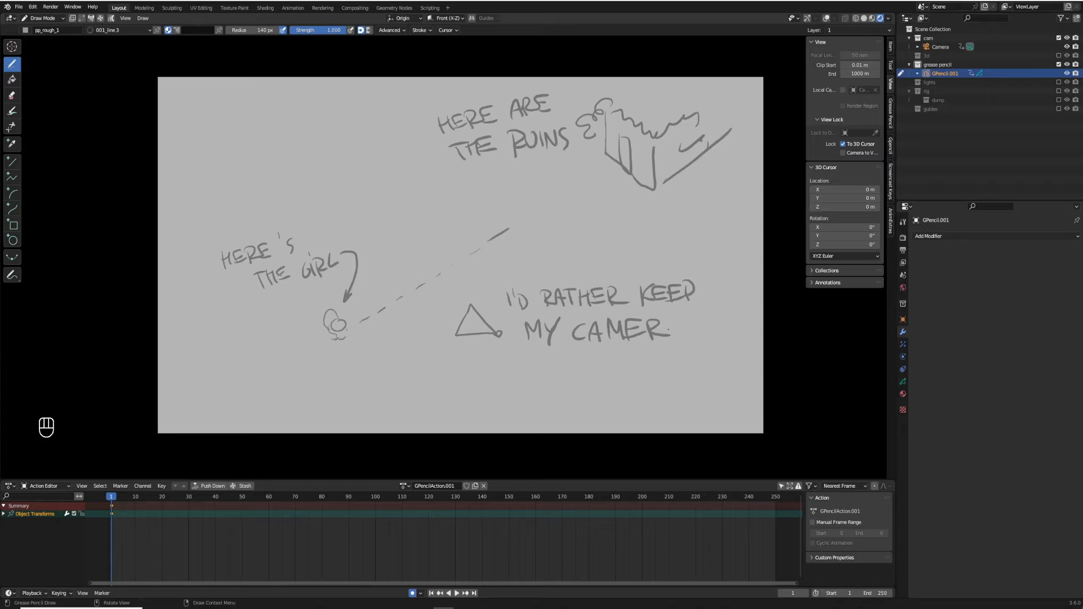
left_click_drag(172, 432, 719, 82)
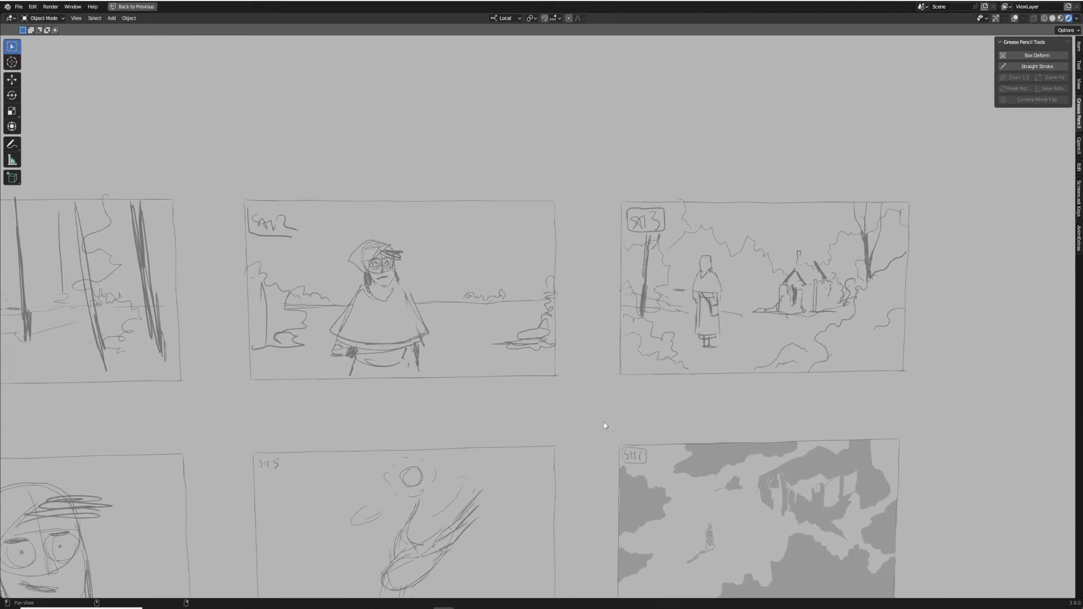
Step: Scroll over the nine panels and return to the Layout workspace showing the camera's action
scroll("down", 3)
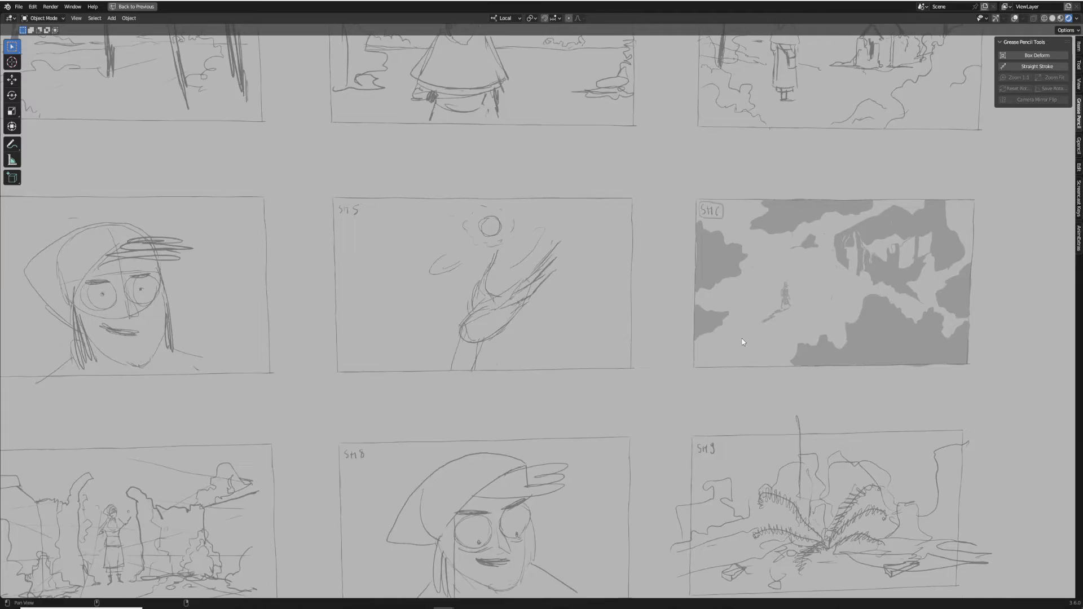
scroll("down", 3)
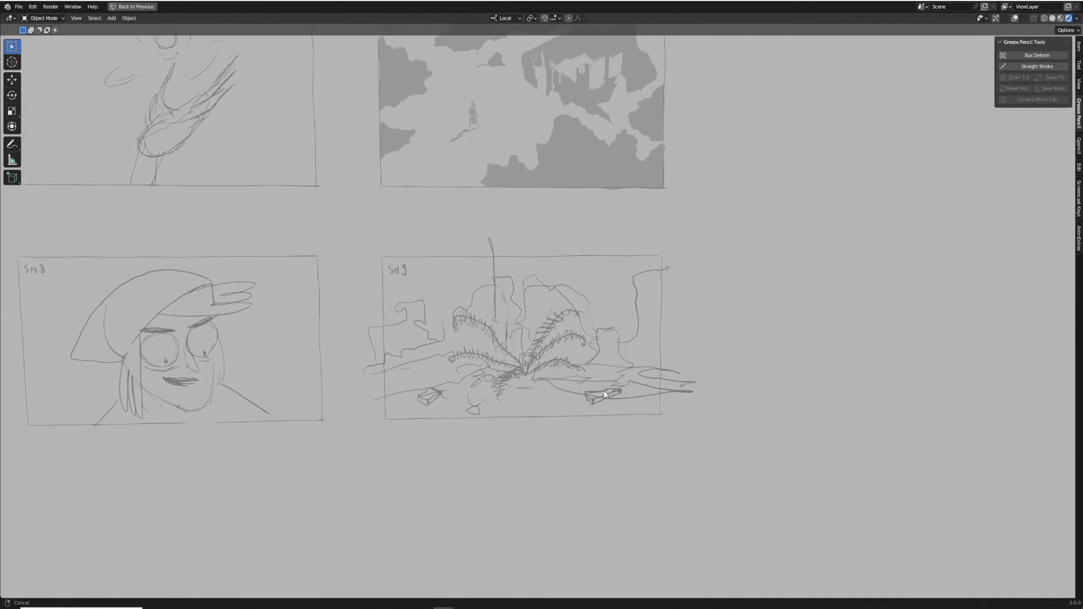
left_click(137, 7)
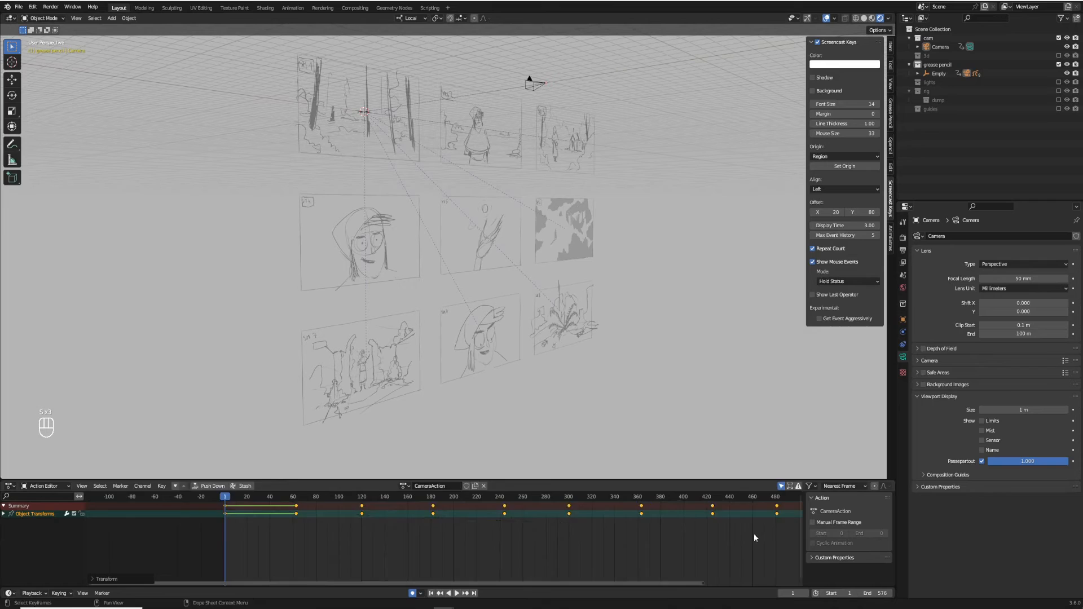
Step: Look at the second shot panel through the camera to start redrawing the hood and eyes
key("space")
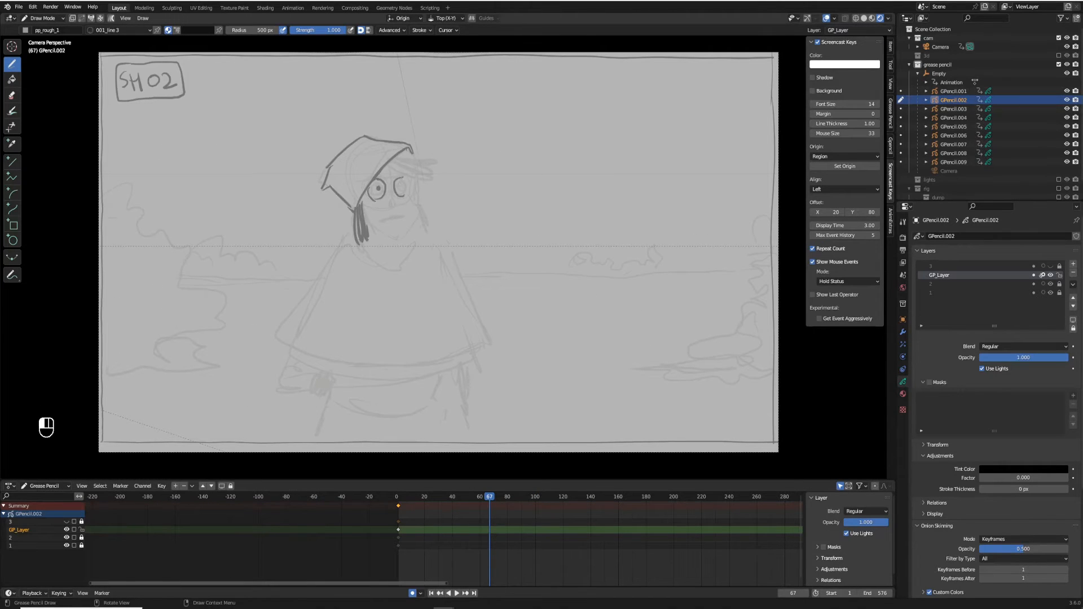
Step: Ink the hooded girl and fill the trees and ground as flat grey shapes on panel SH02
left_click_drag(387, 166, 397, 235)
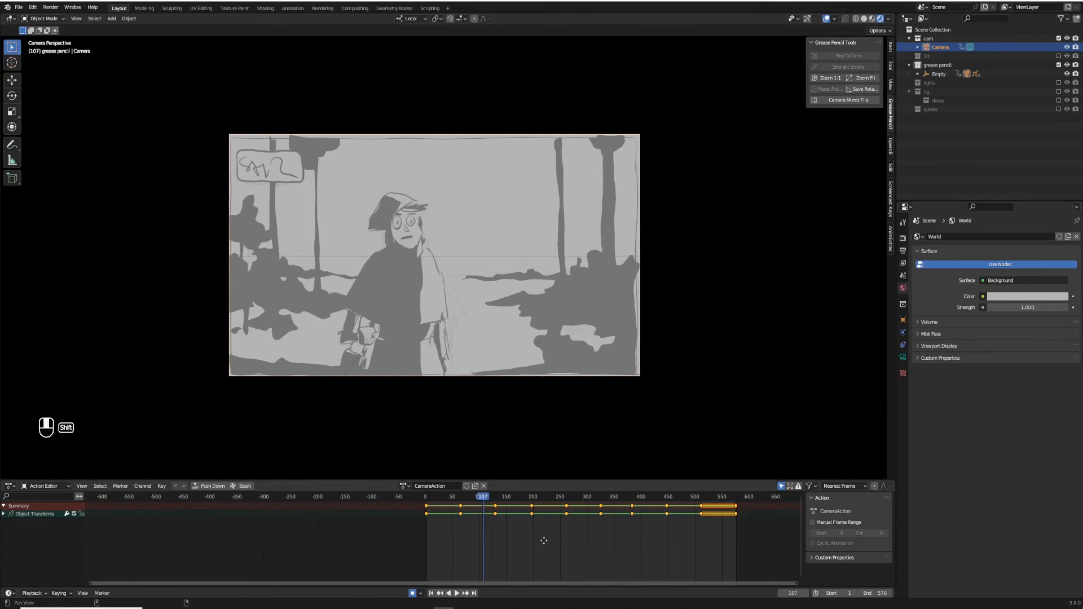
Step: Save the storyboard and play the camera animation through the shaded panels
key("ctrl+s")
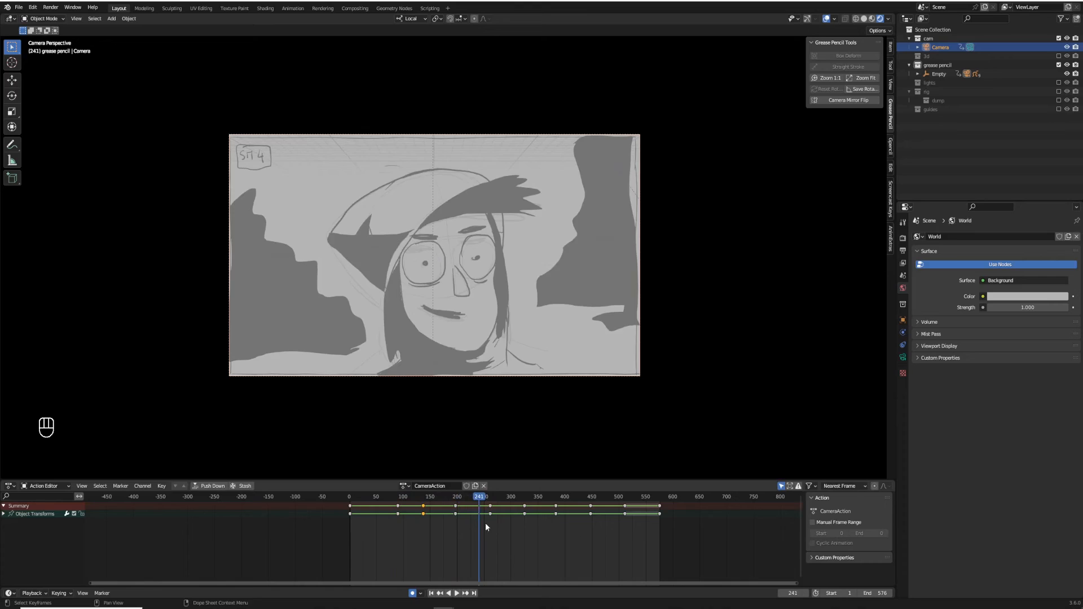
left_click(454, 593)
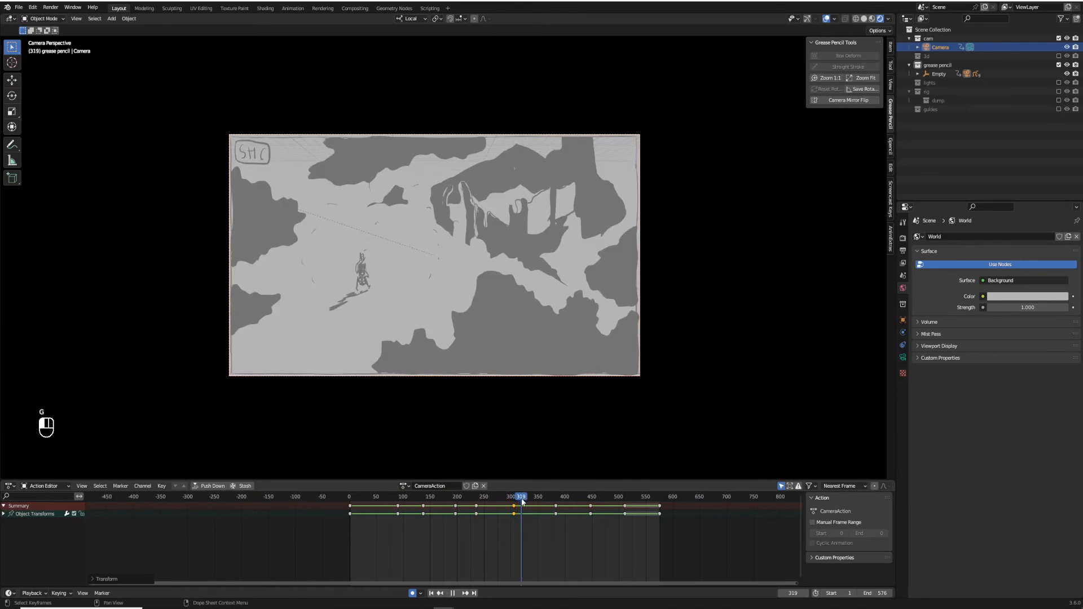
key("space")
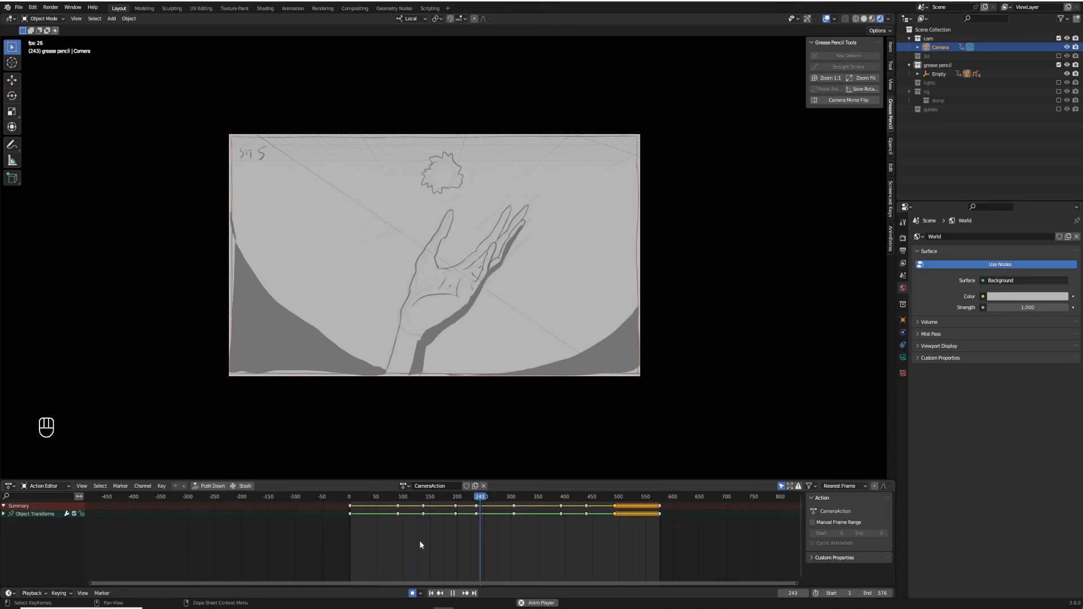
Step: Play back the stillomatic again and jump to later frames of the camera animation
left_click(557, 496)
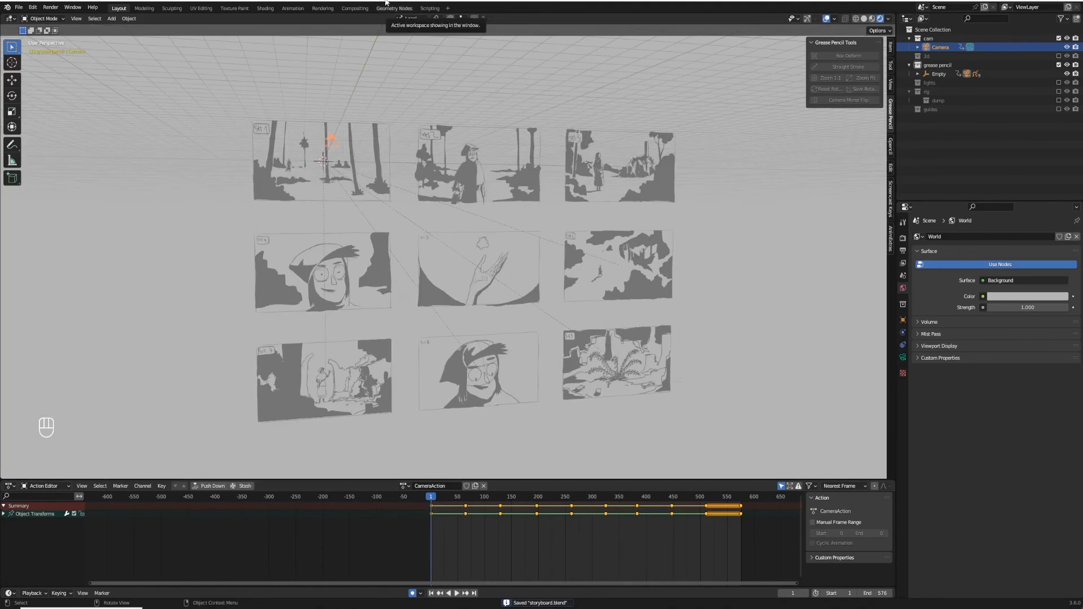
left_click(456, 592)
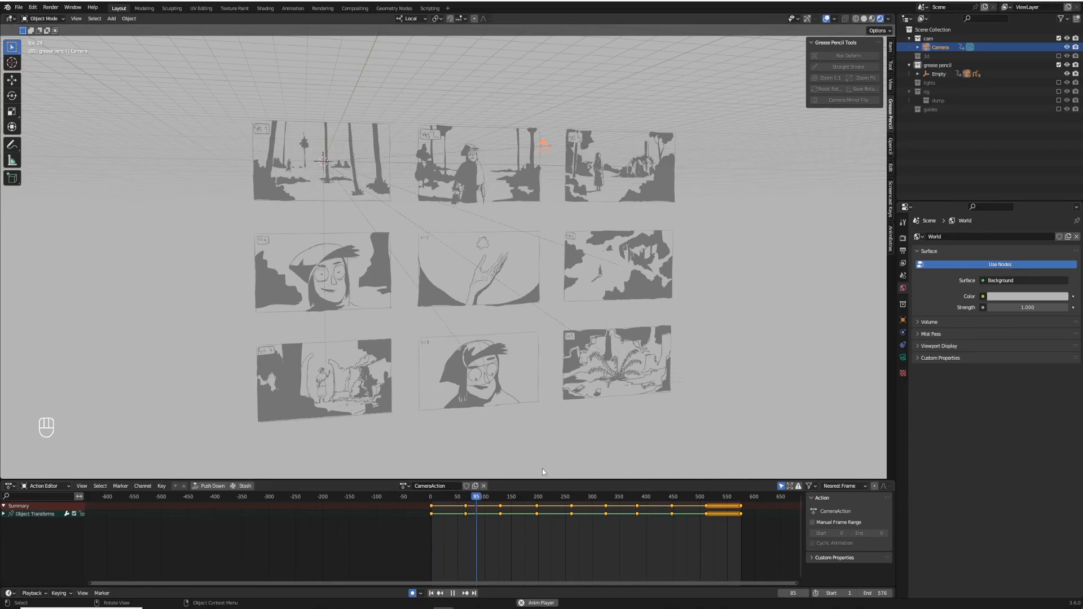
left_click(530, 497)
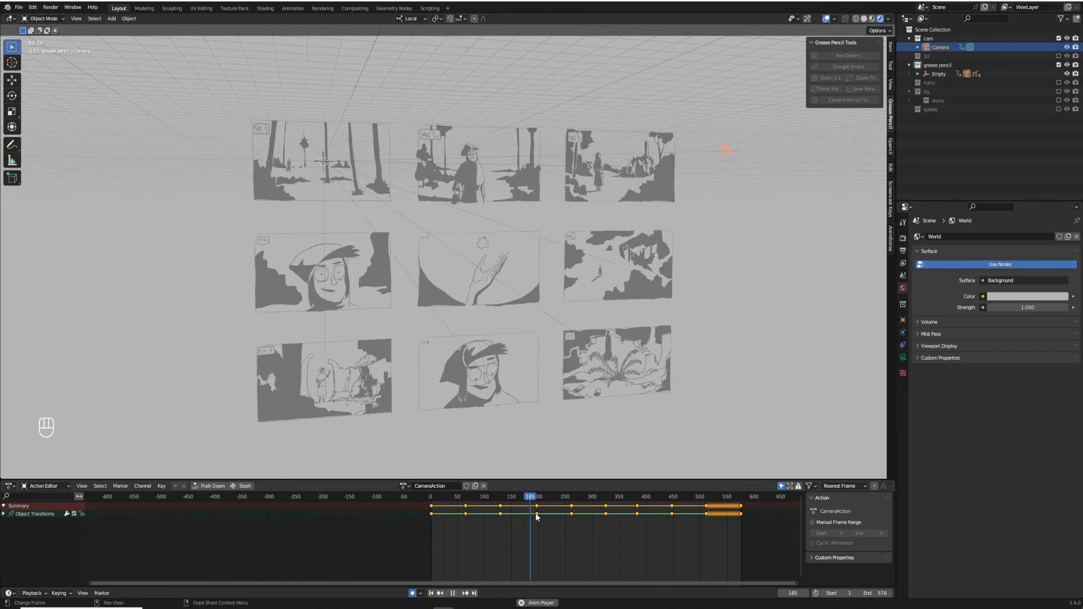